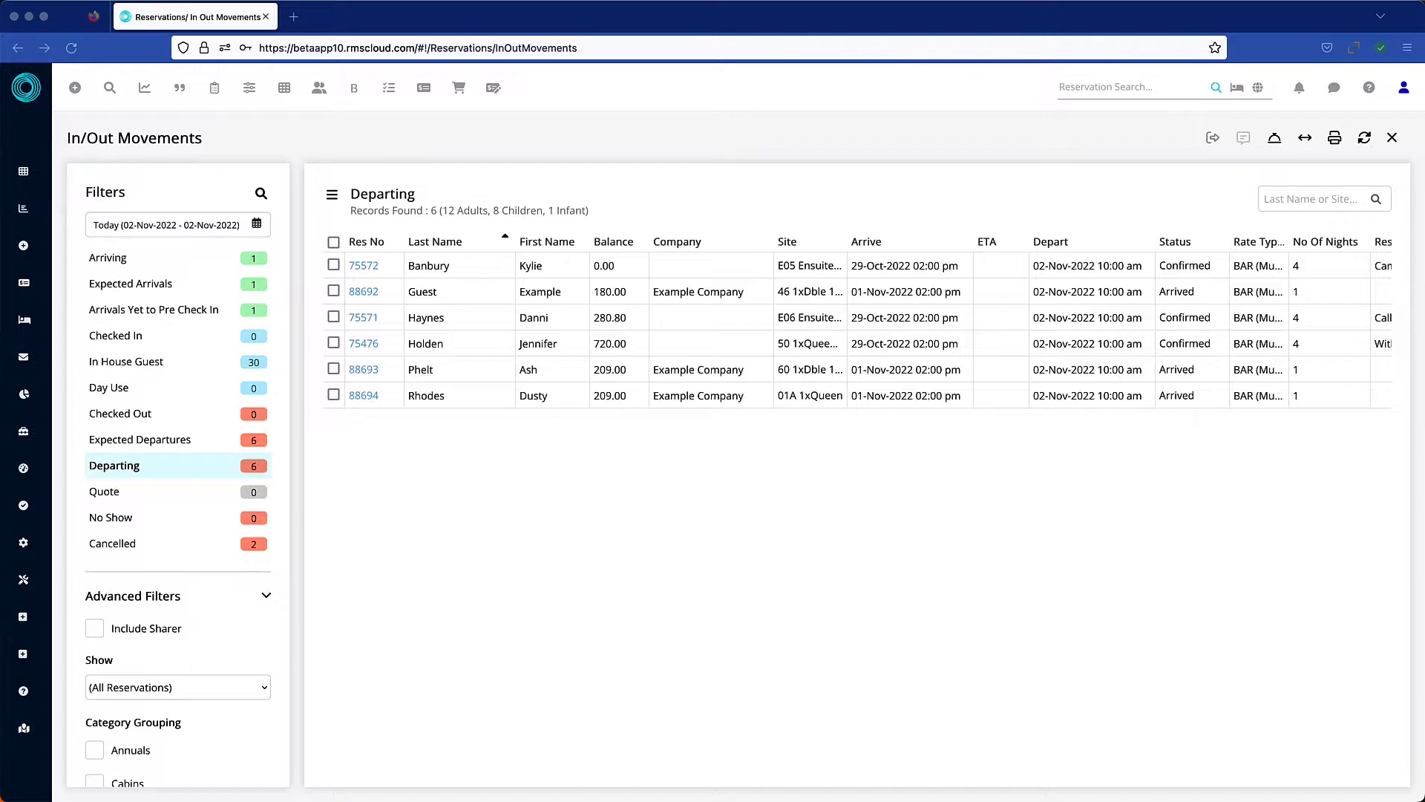
mouse_move(324, 153)
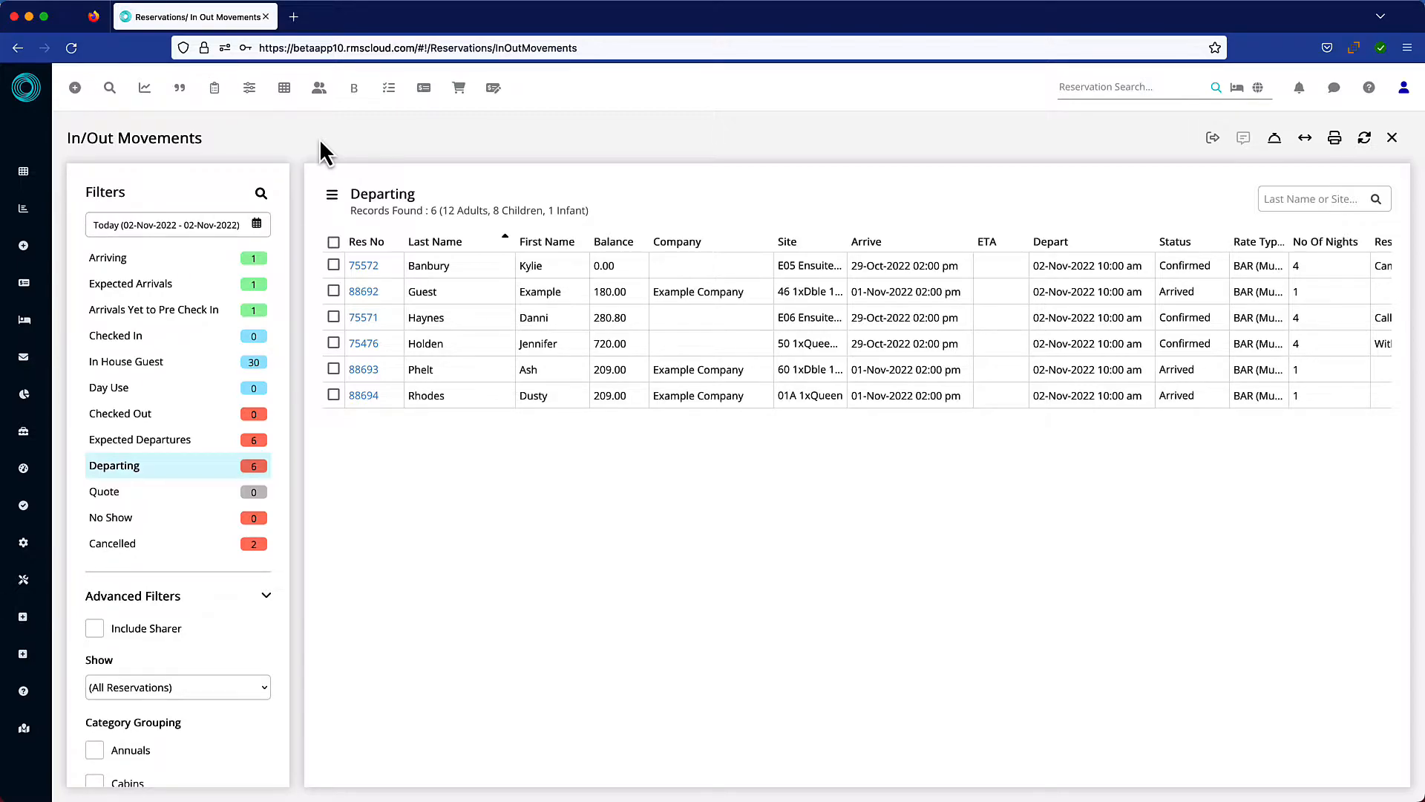
Step: Keep today's date range and sort departing reservations by Company, grouping Example Company first
click(258, 223)
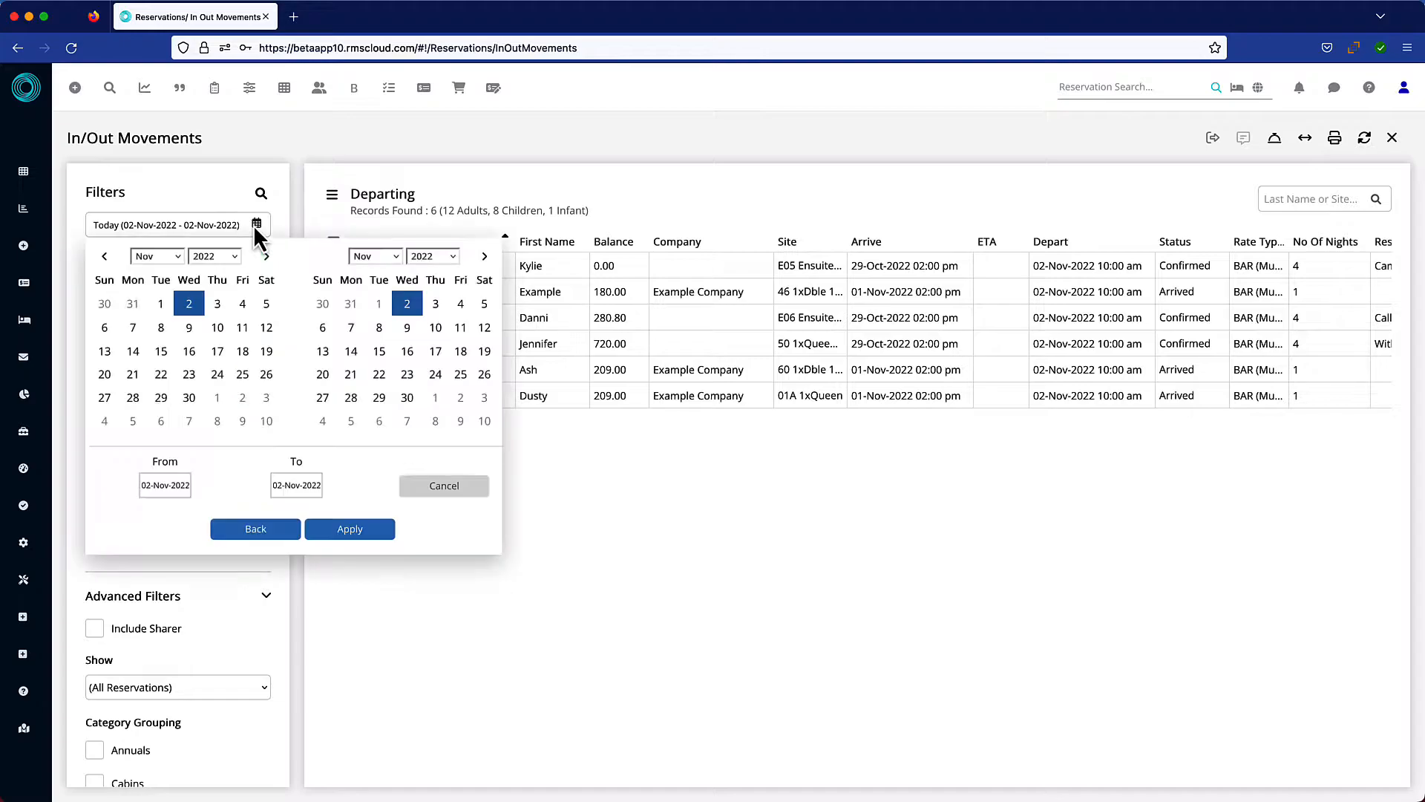
click(436, 397)
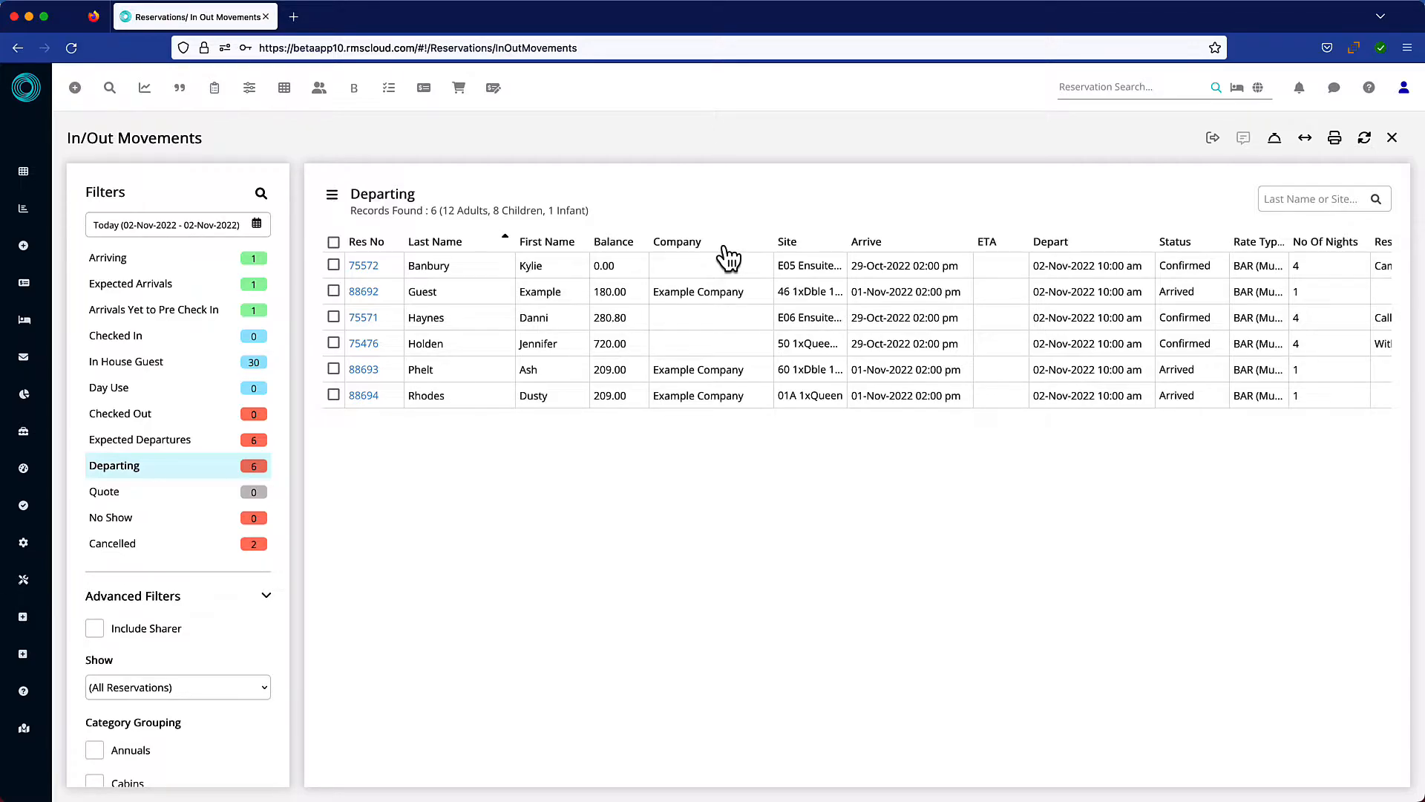
click(676, 241)
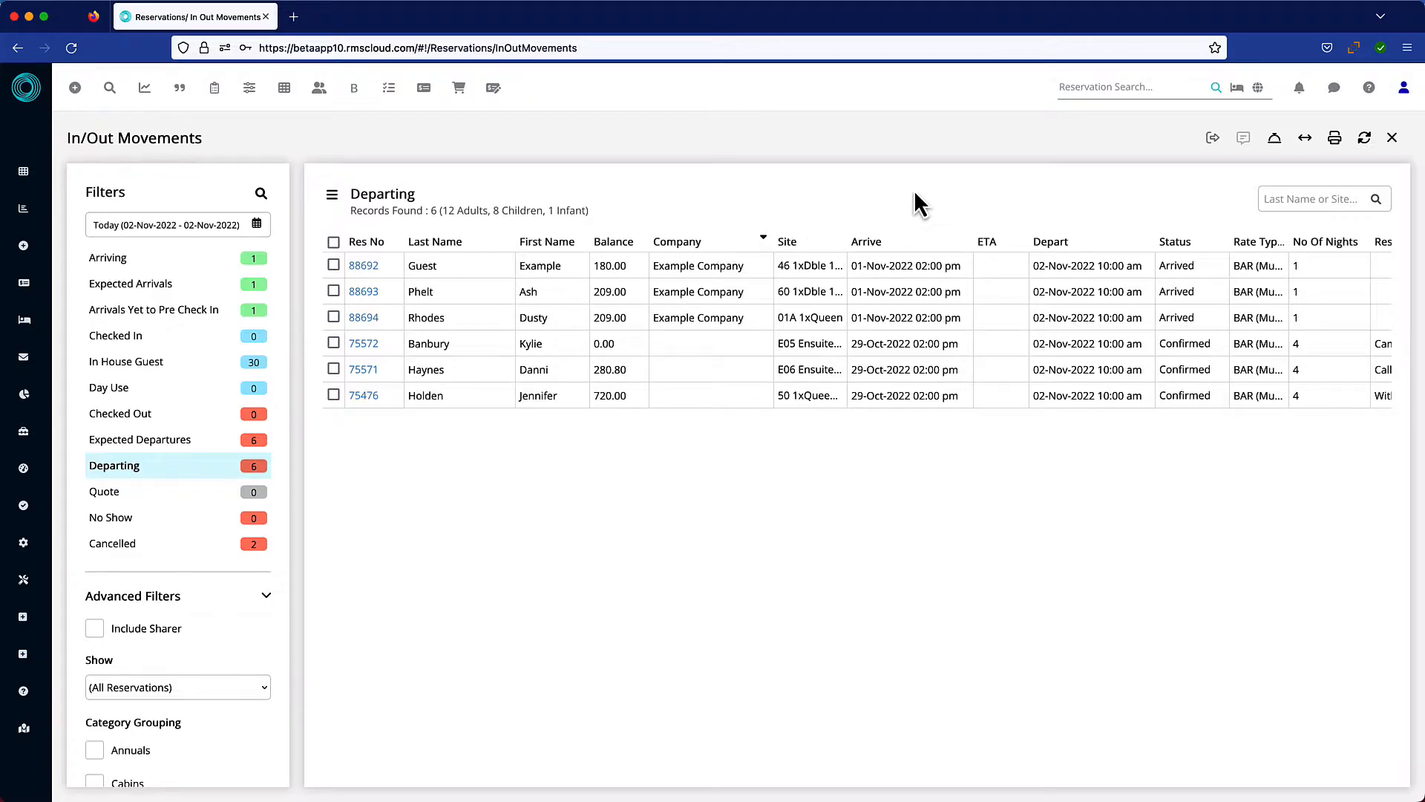
mouse_move(1305, 137)
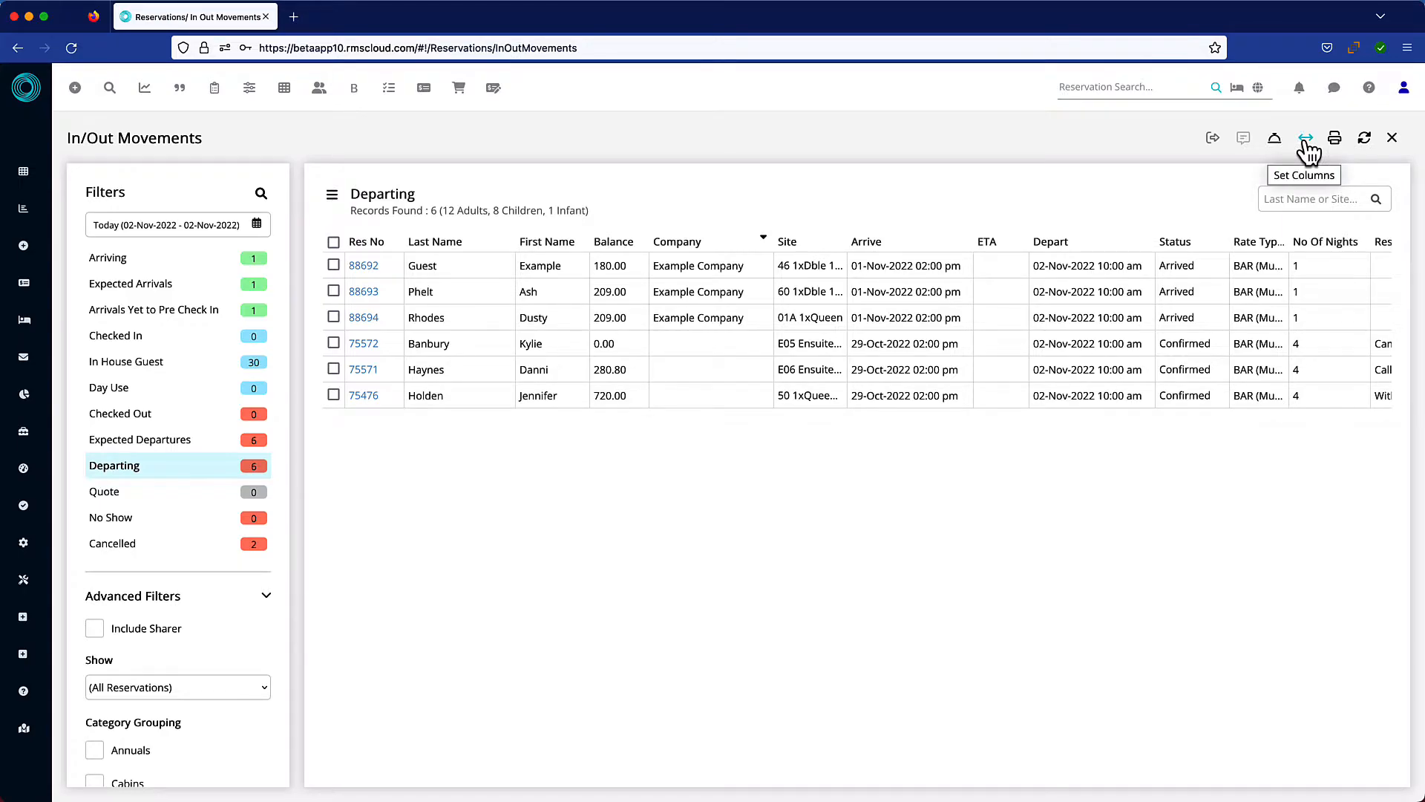
mouse_move(1306, 138)
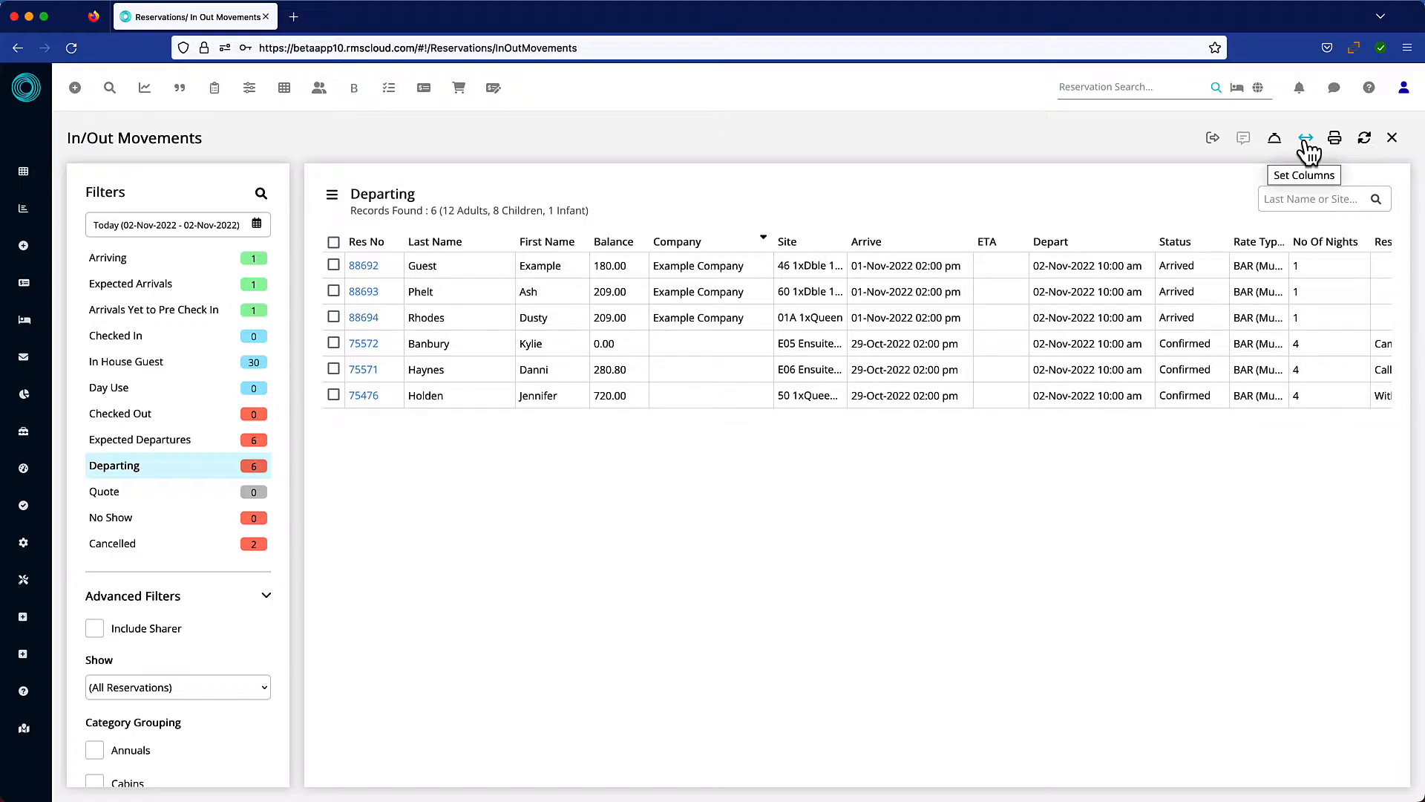
Step: Apply column settings showing Company before Balance, with Mobile left hidden
click(1304, 138)
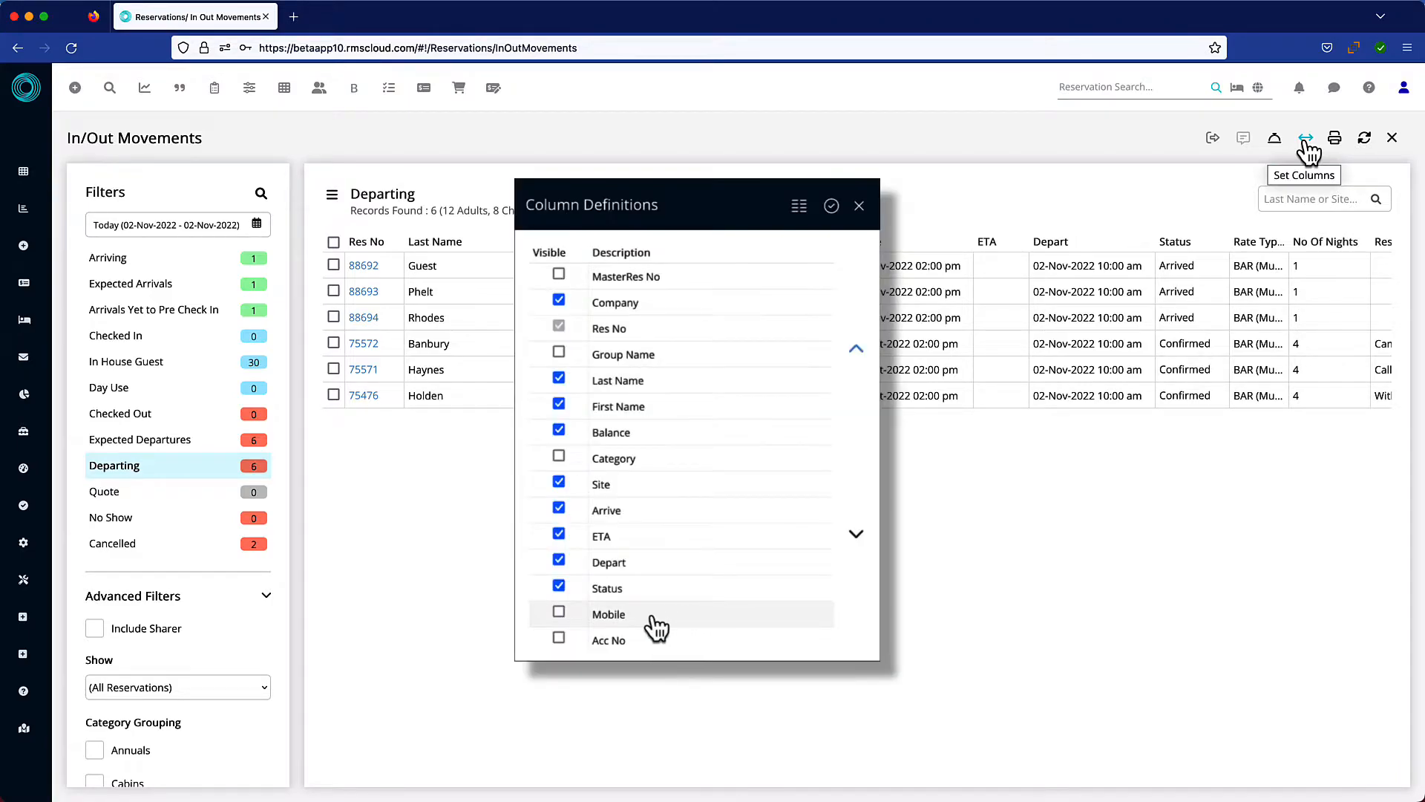
click(558, 614)
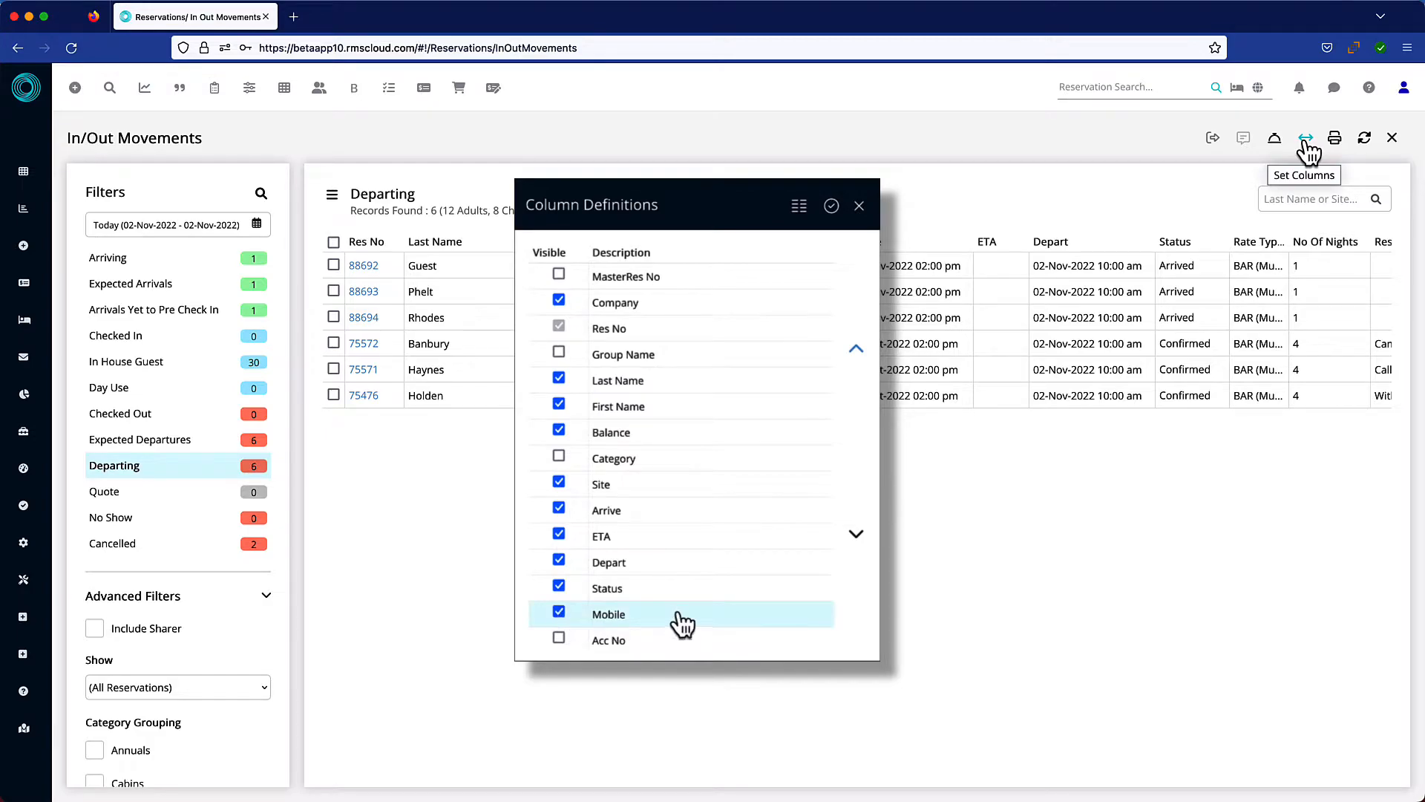
mouse_move(700, 624)
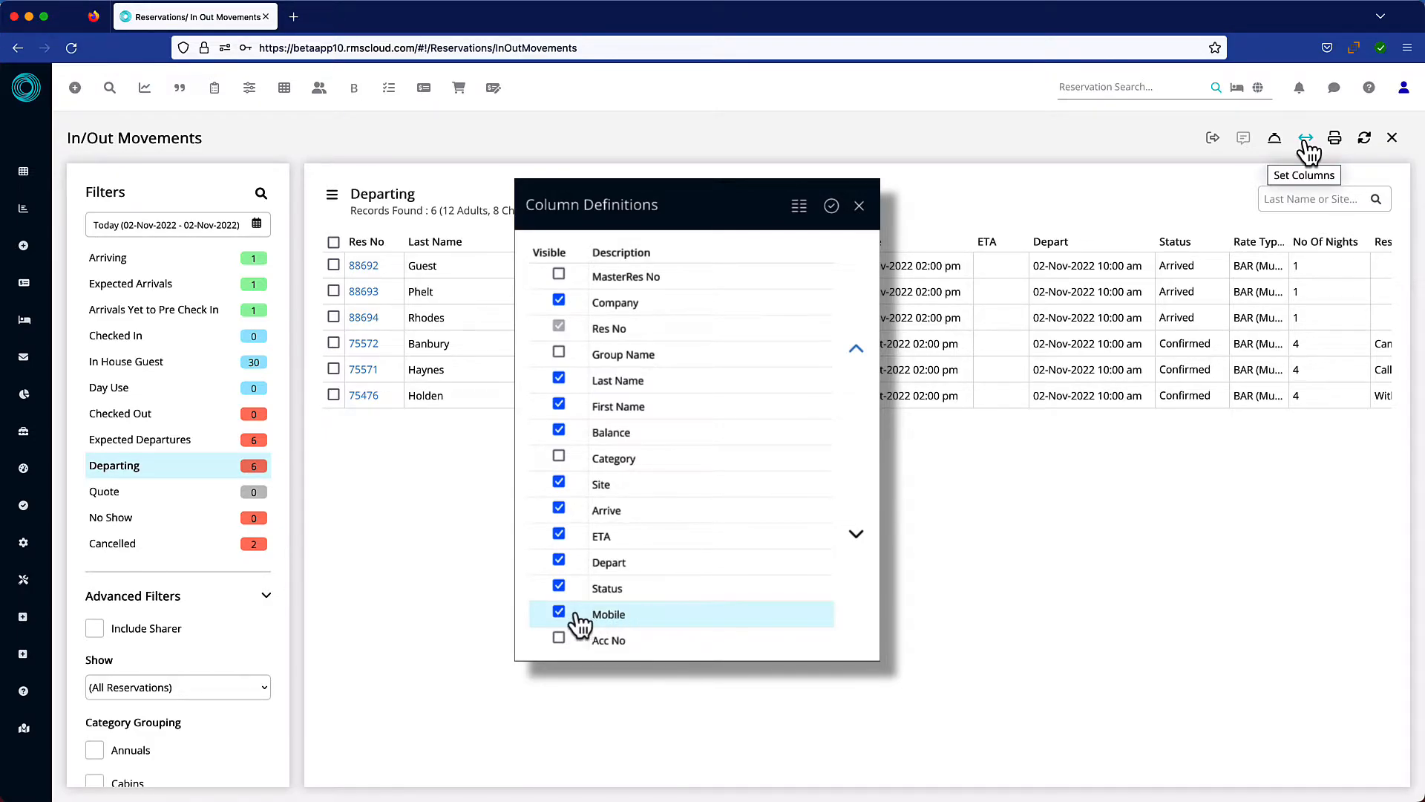
click(559, 614)
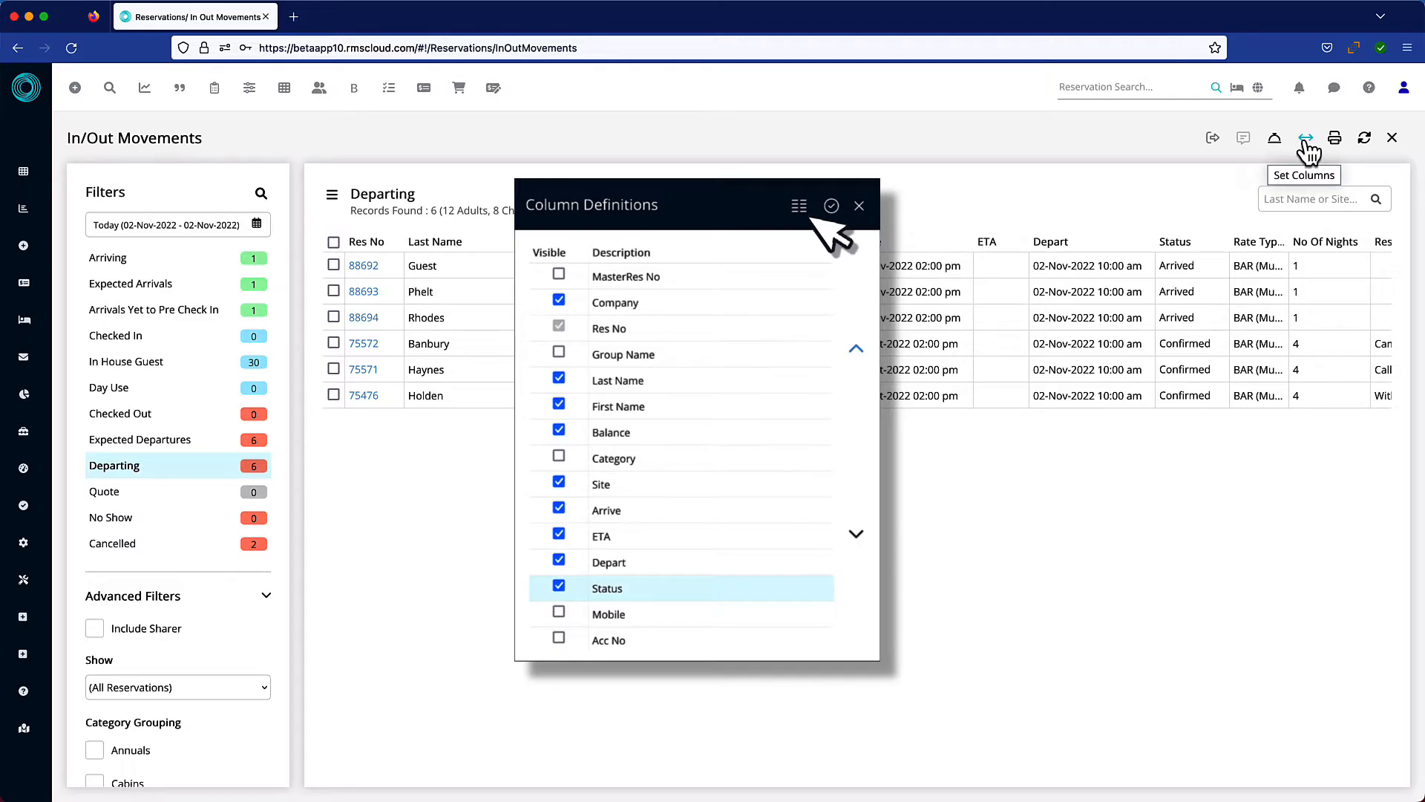
click(858, 206)
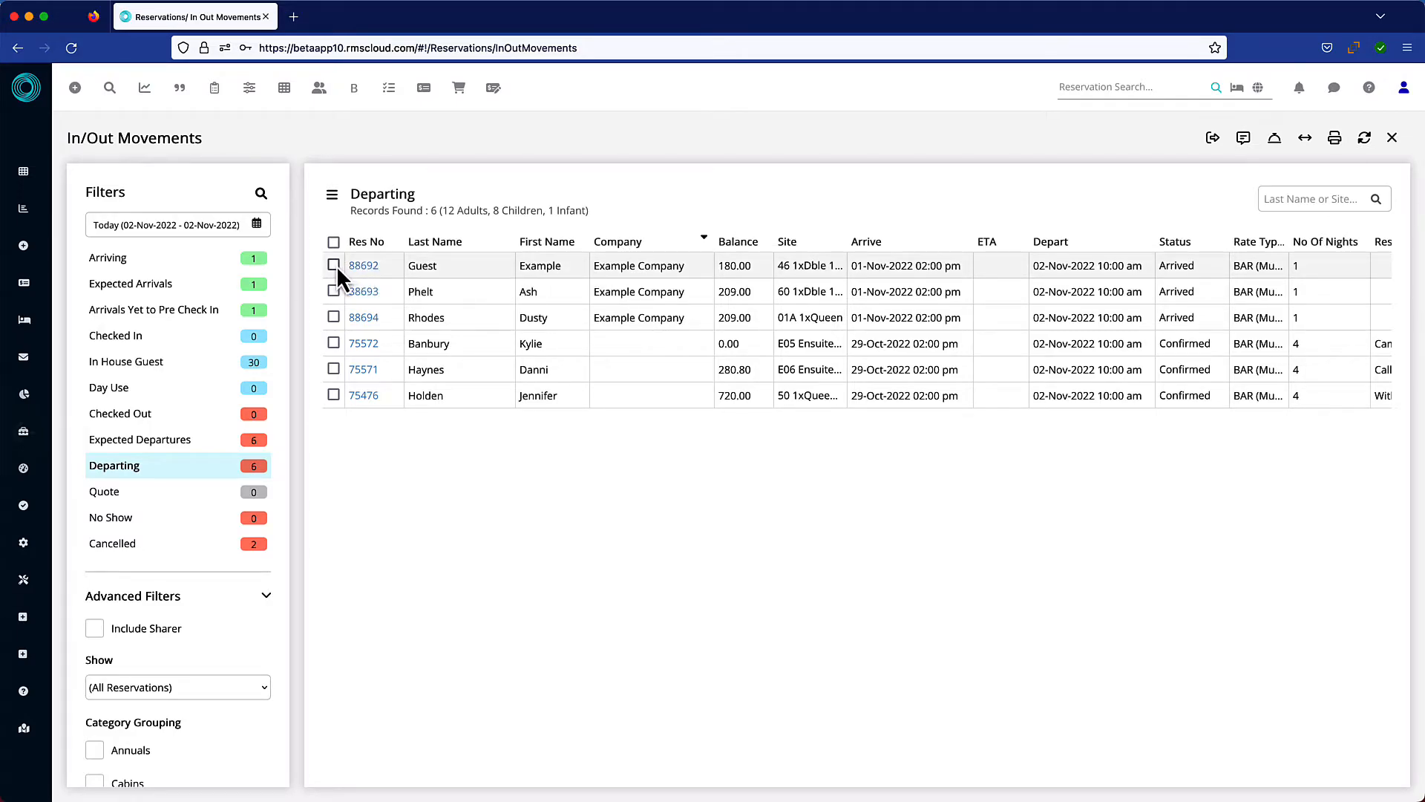
Step: Select reservations 88692, 88693 and 88694 and send them to Batch Invoice
click(333, 291)
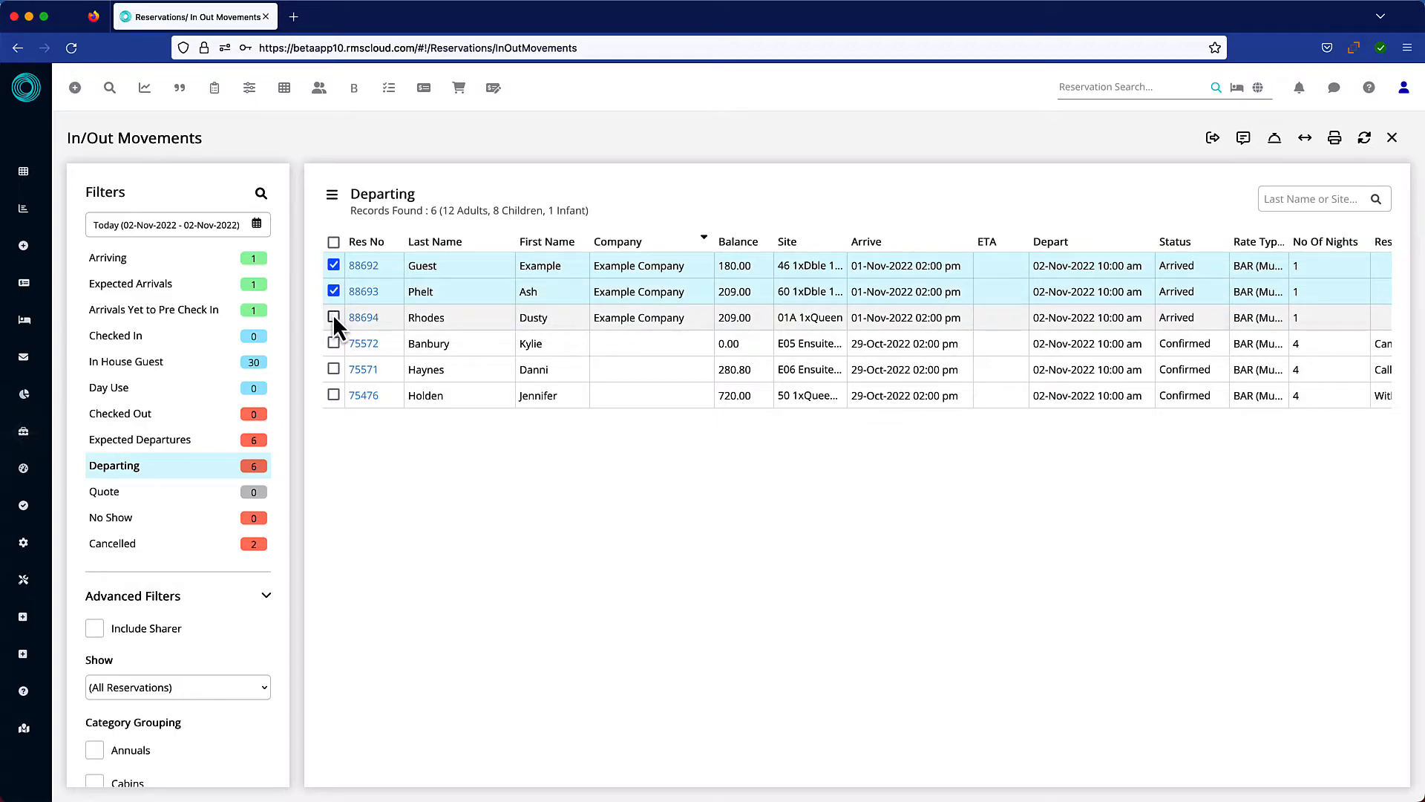
click(333, 317)
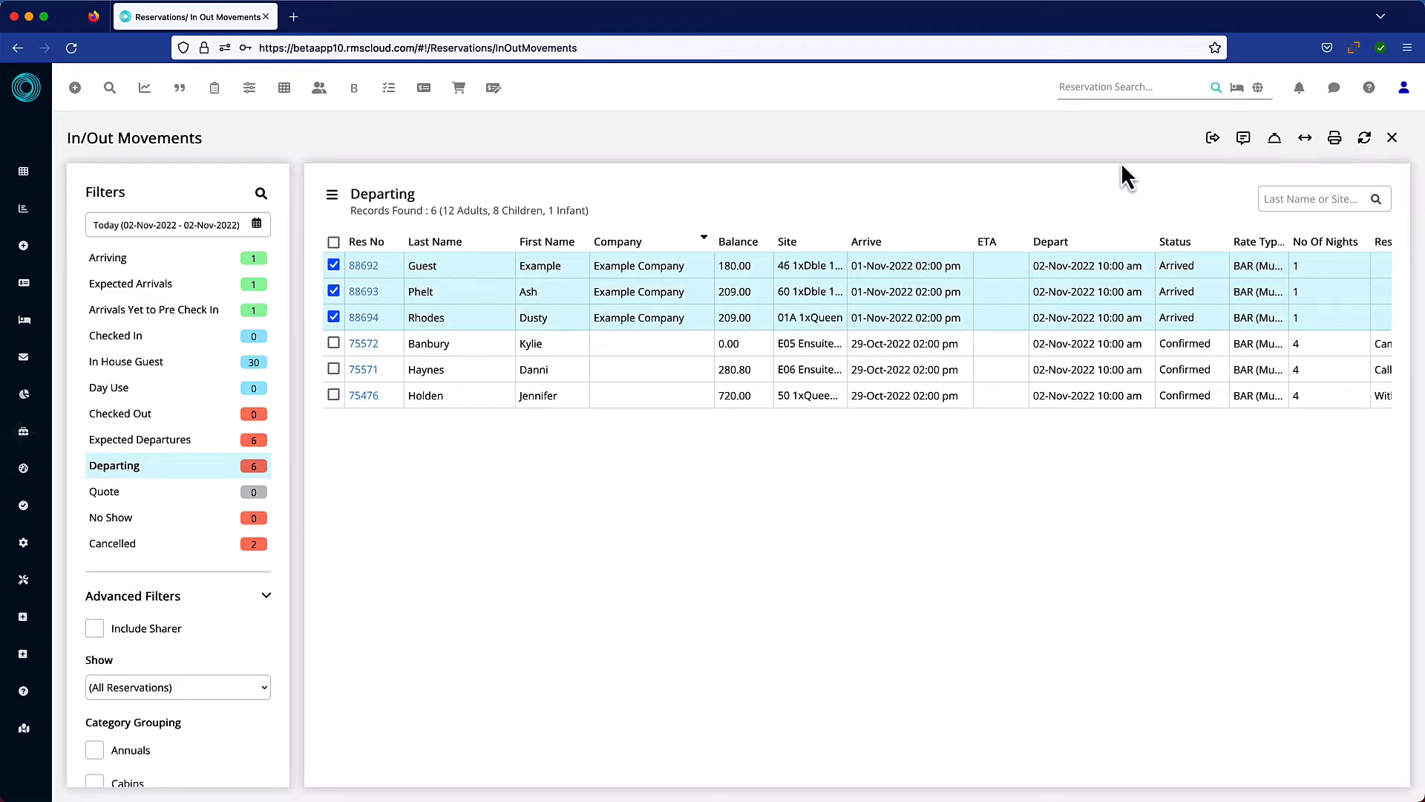
click(1242, 137)
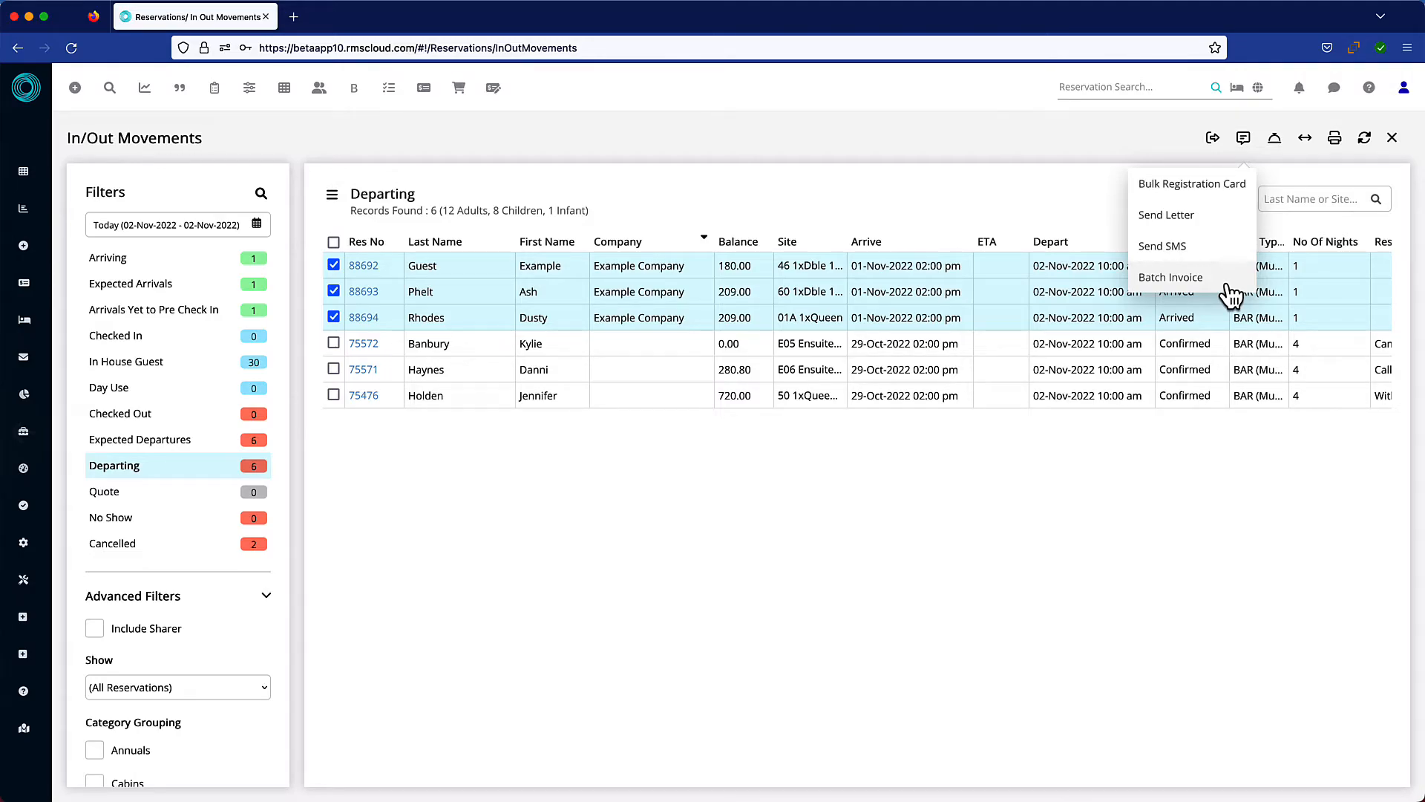
click(1170, 277)
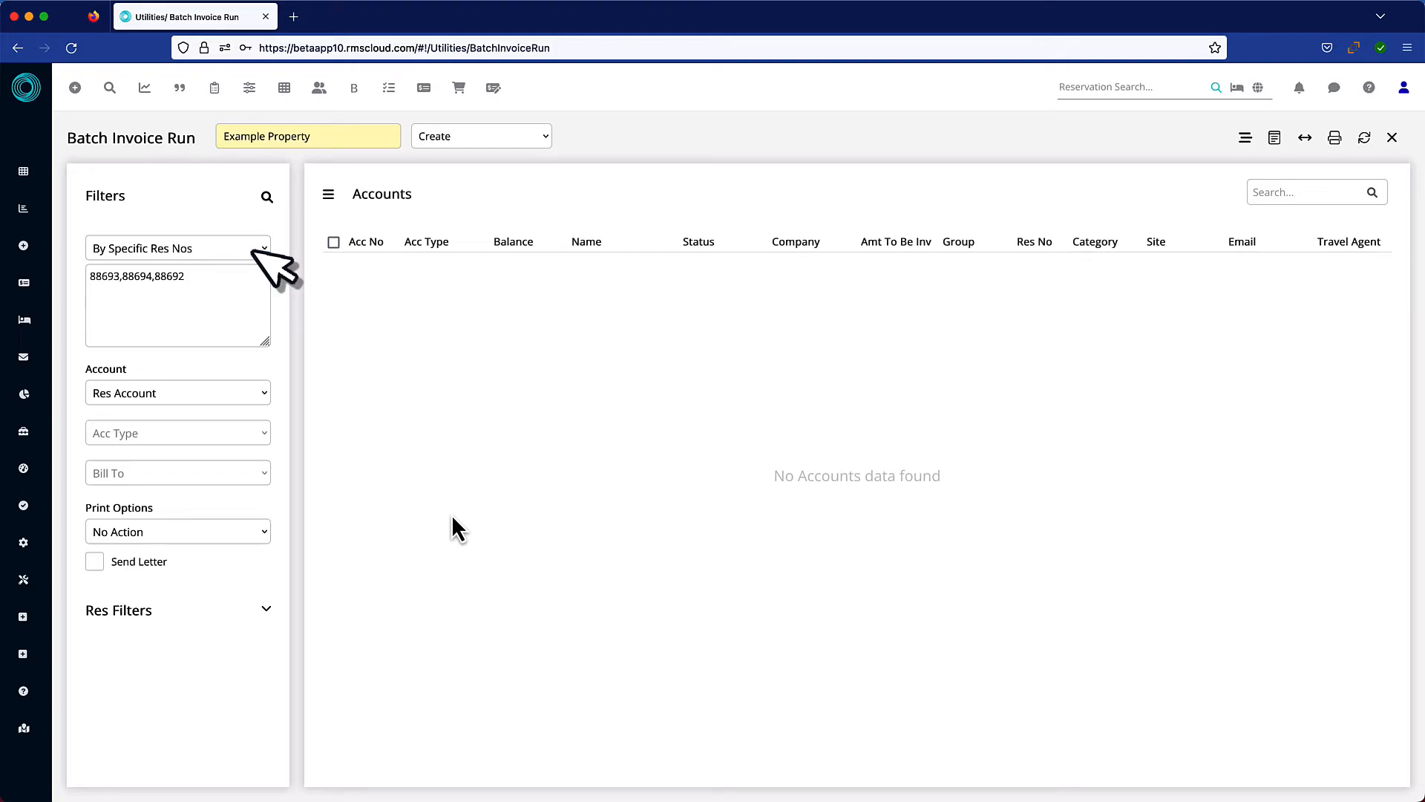
mouse_move(240, 291)
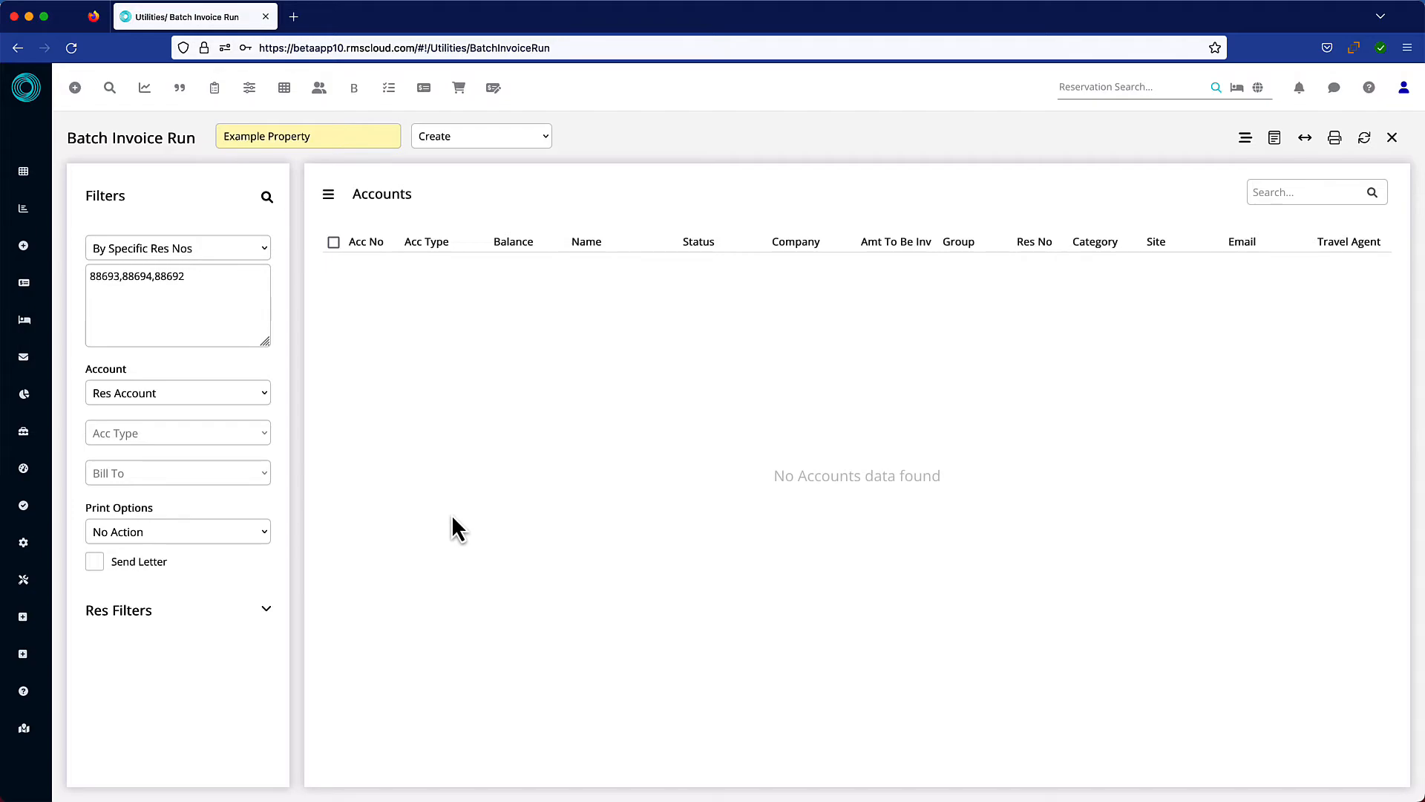
Step: Set Print Options to Email and load the three Example Company accounts
click(177, 531)
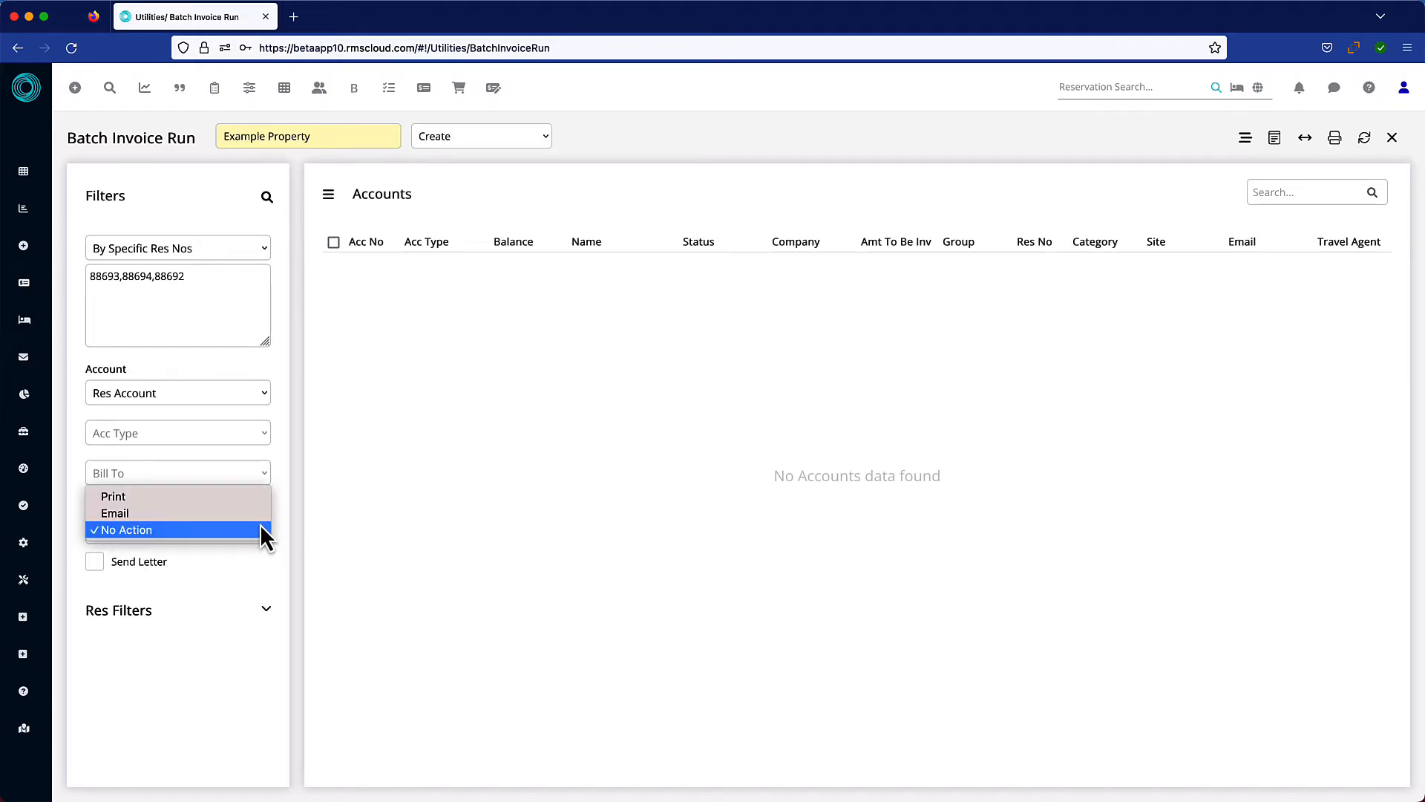
click(114, 513)
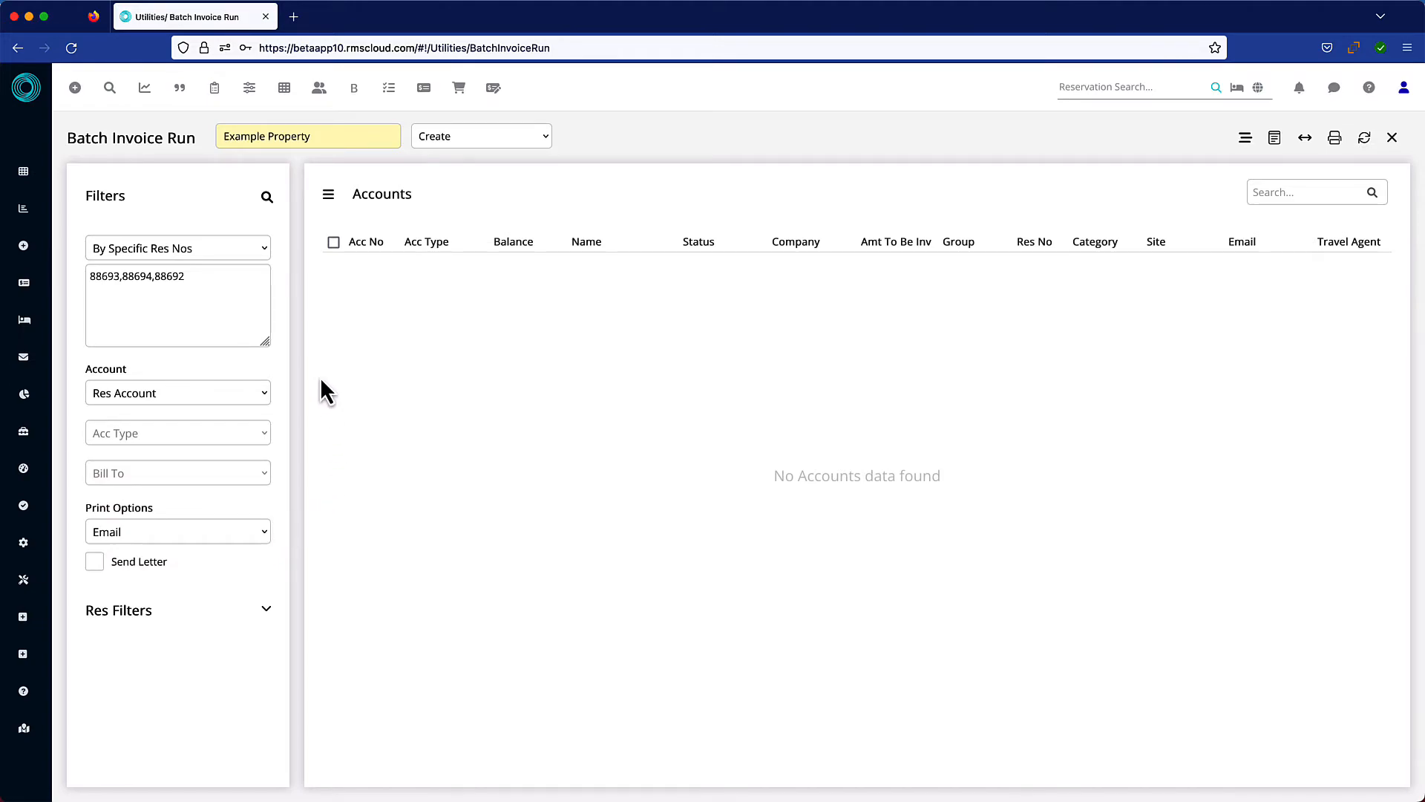
click(267, 197)
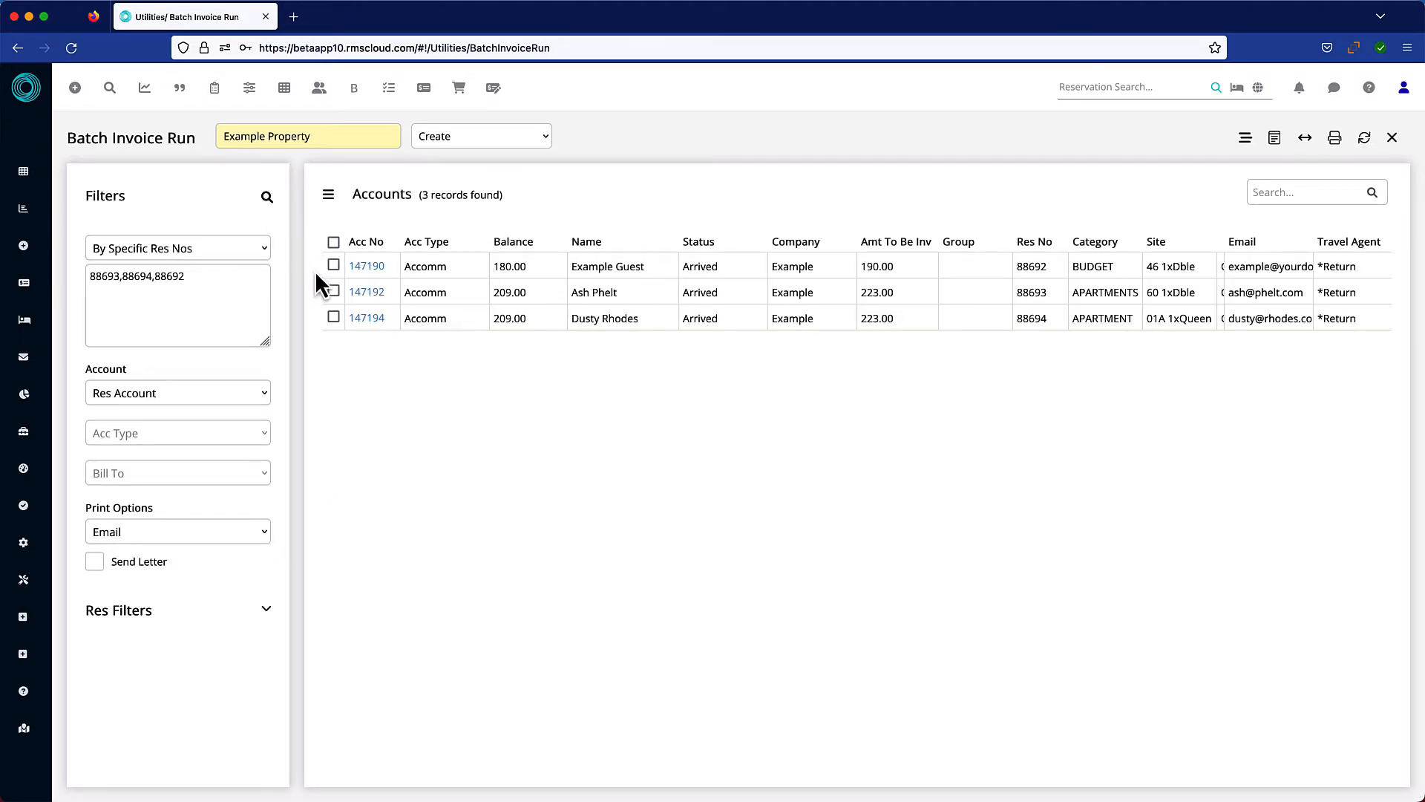
Step: Check all three accounts, including 147194, then create and confirm the invoices
click(334, 317)
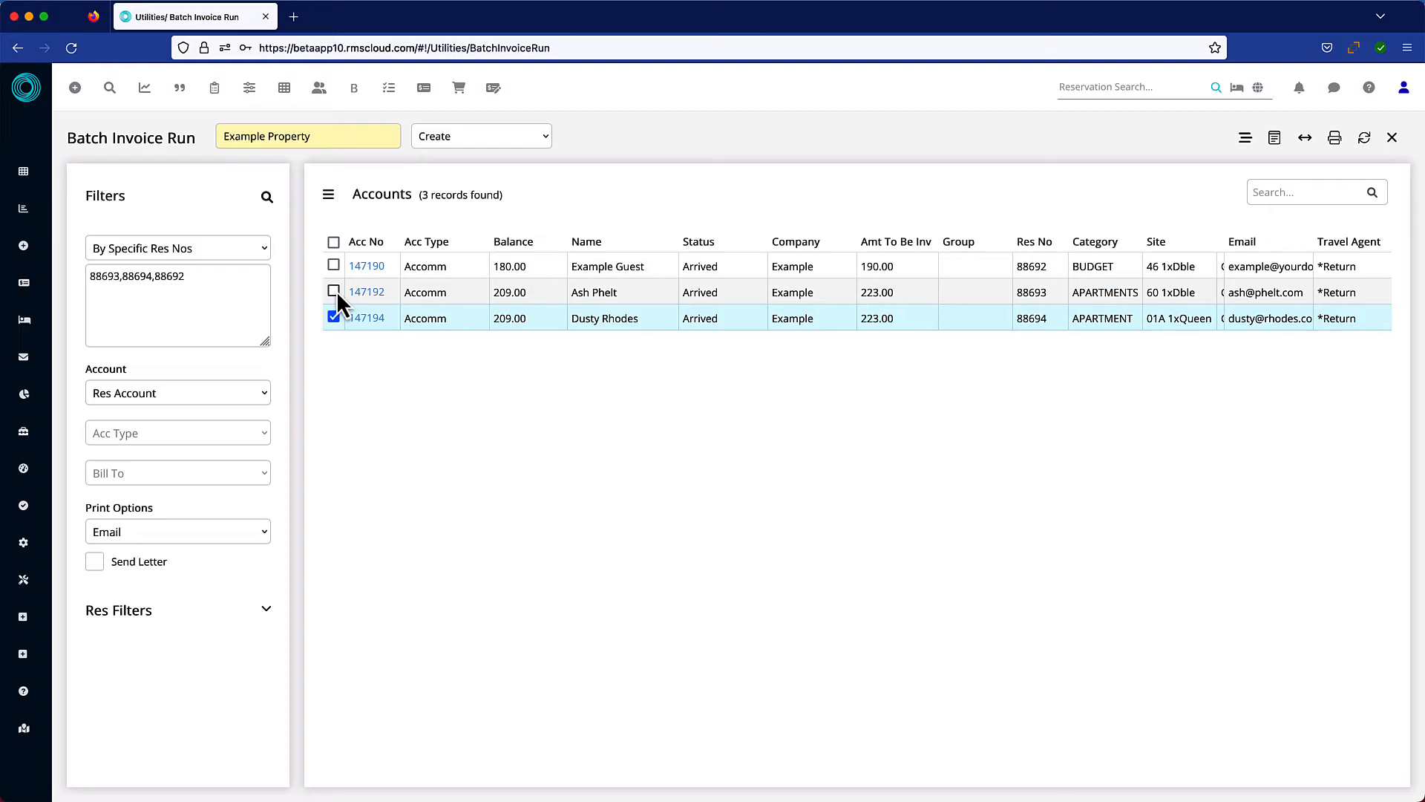
click(333, 240)
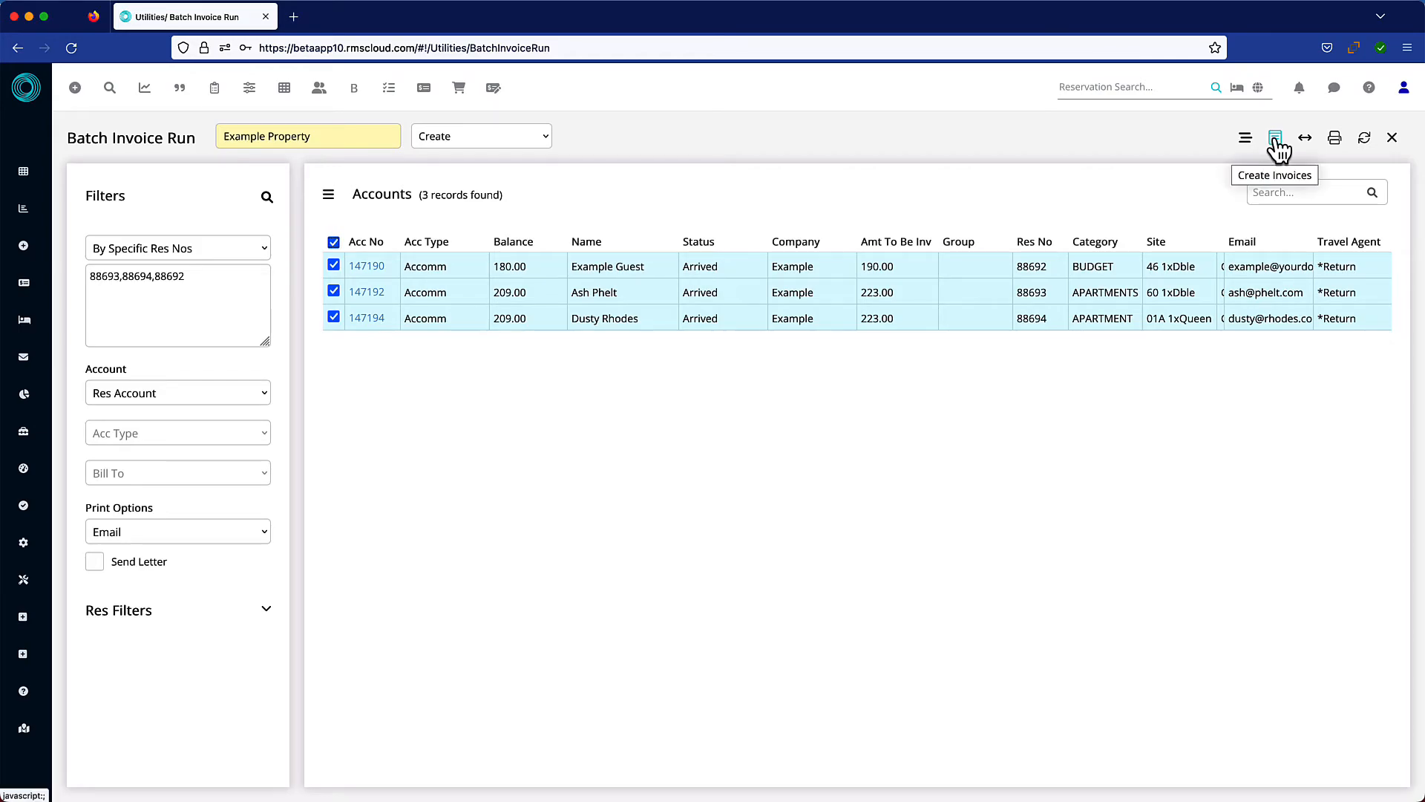
click(1275, 138)
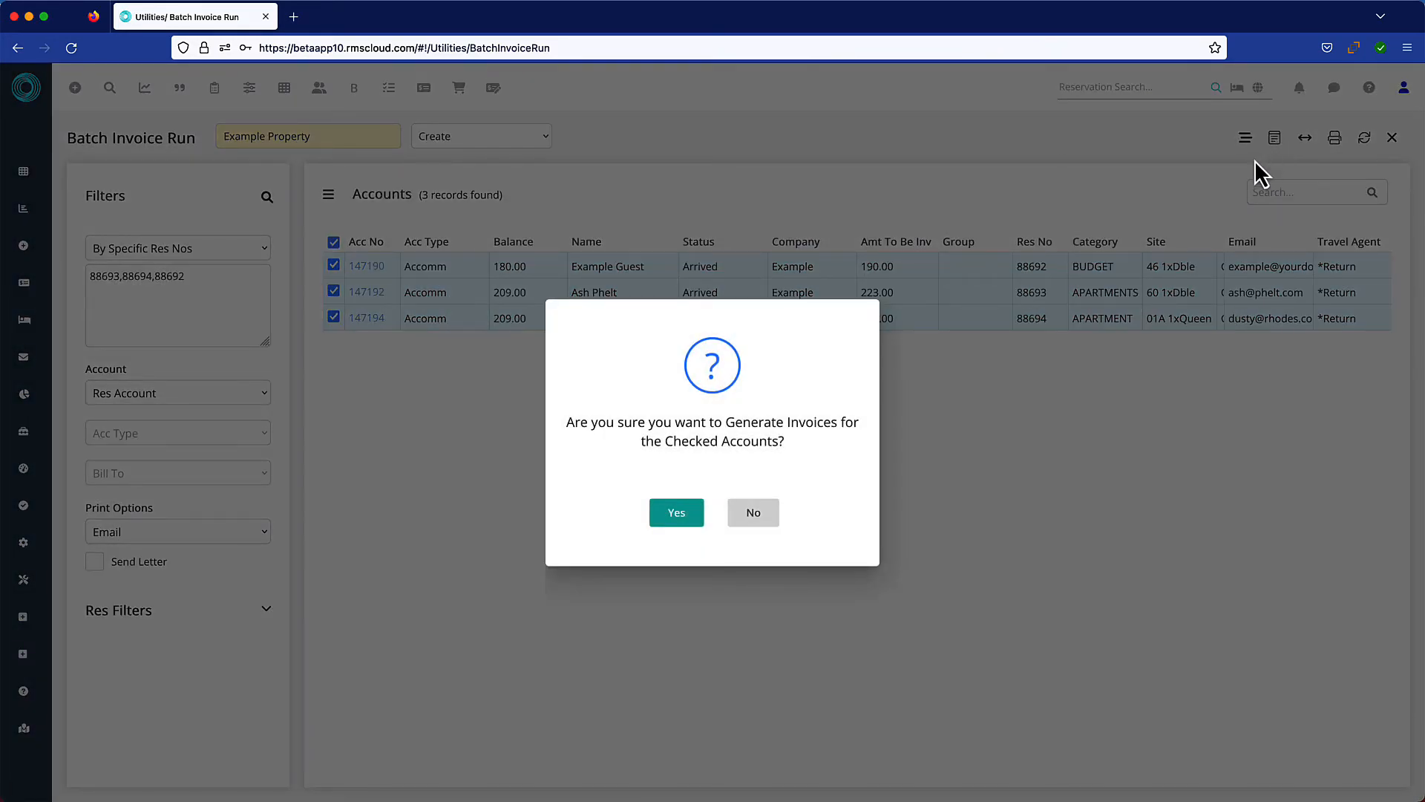
click(676, 512)
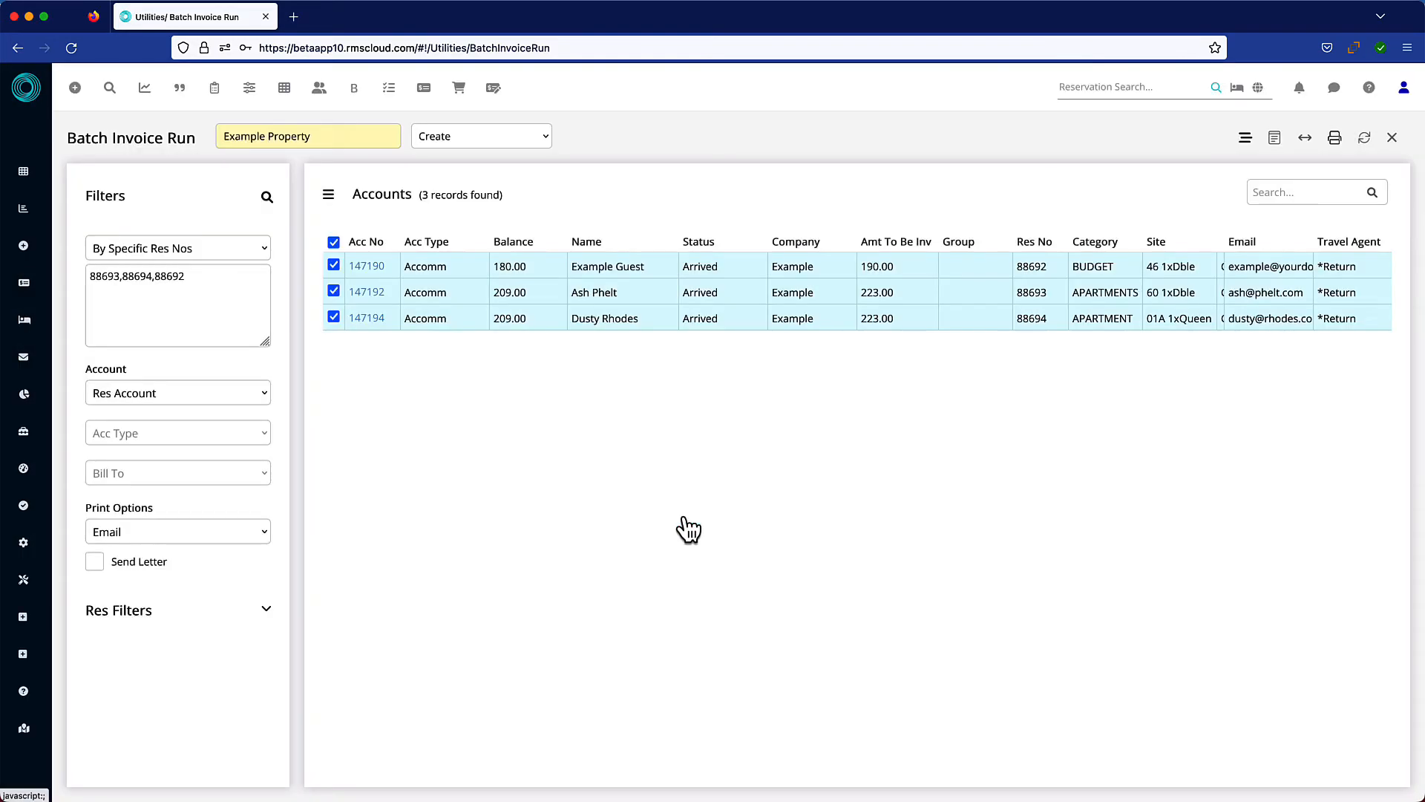